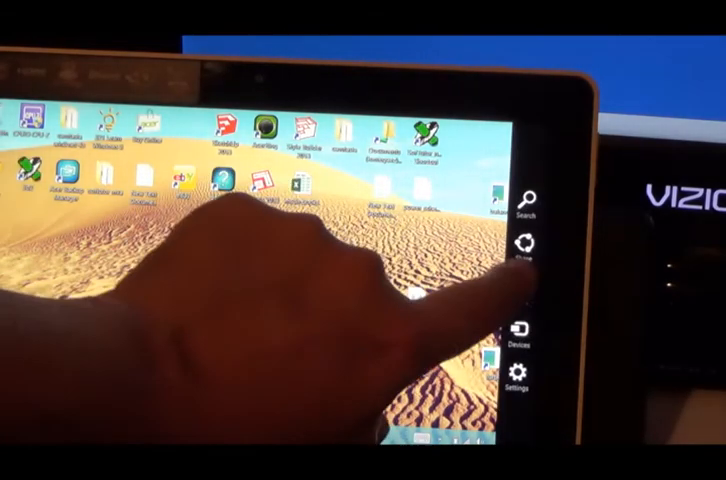
- Search the installed apps for those beginning with the letter r
left_click(532, 196)
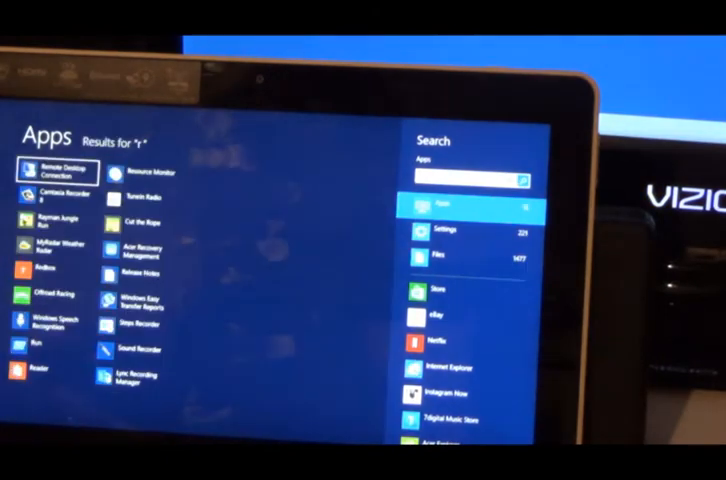
- Extend the query to 're' so Remote Desktop Connection appears first in the results
type("e")
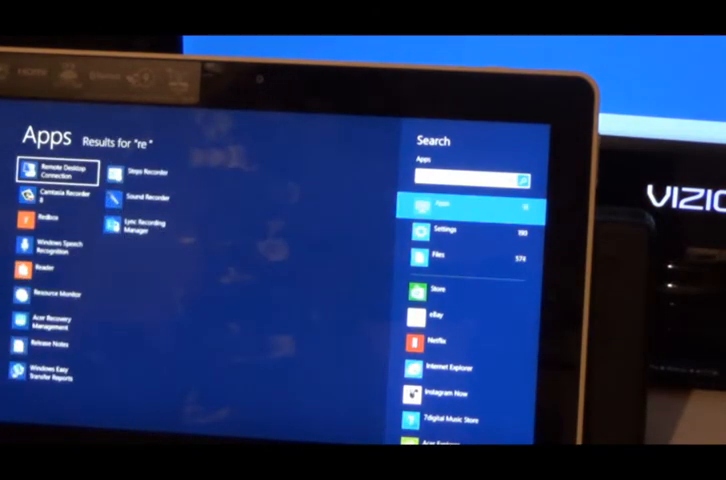